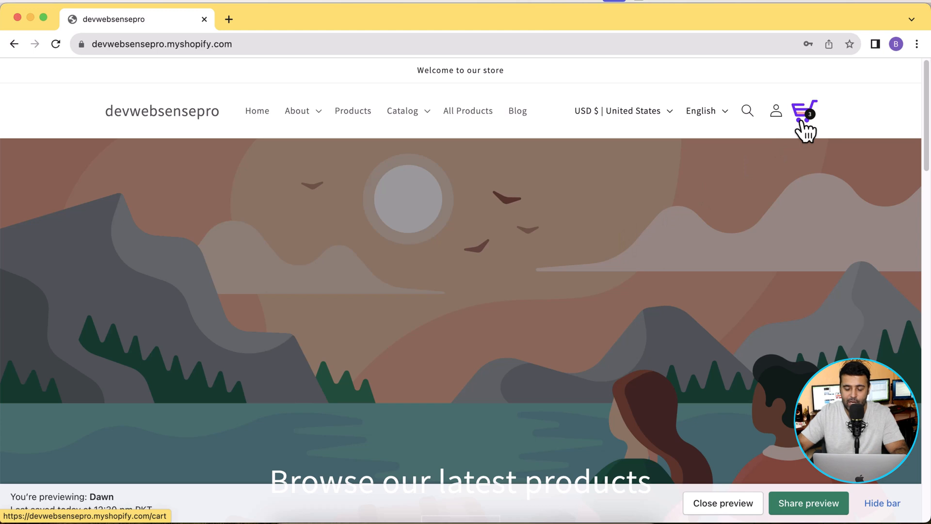
Switch to the store admin and land on the Online Store Themes page listing Dawn.
{"action": "scroll", "scroll_direction": "down", "scroll_amount": 3}
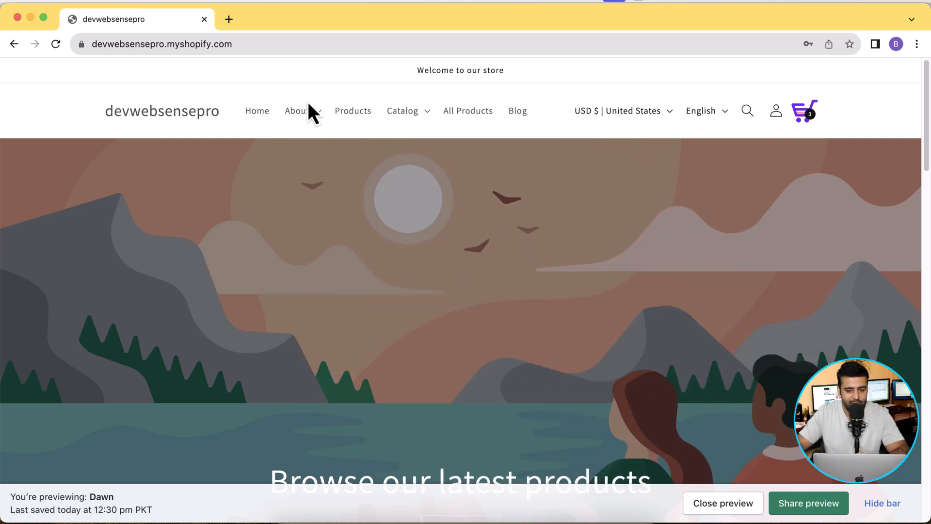
{"action": "left_click", "coordinate": [228, 19]}
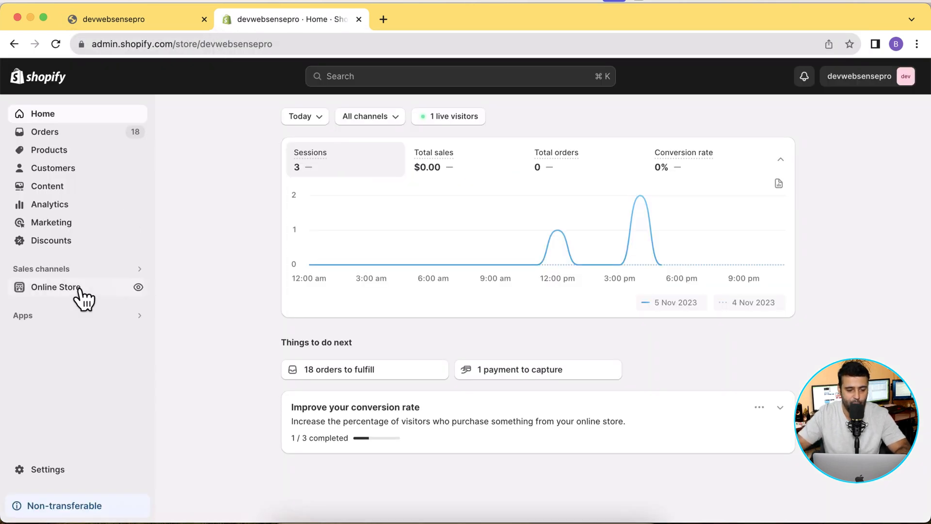
{"action": "left_click", "coordinate": [55, 287]}
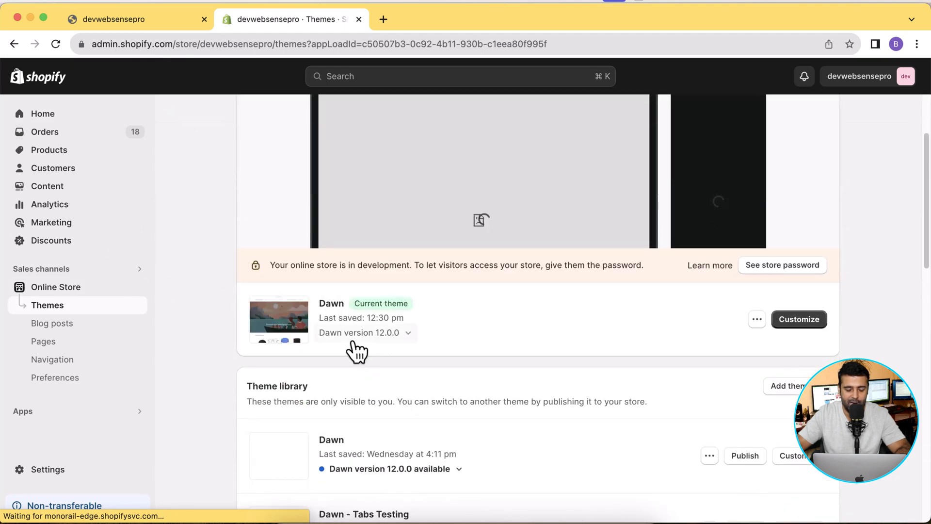
{"action": "left_click", "coordinate": [136, 20]}
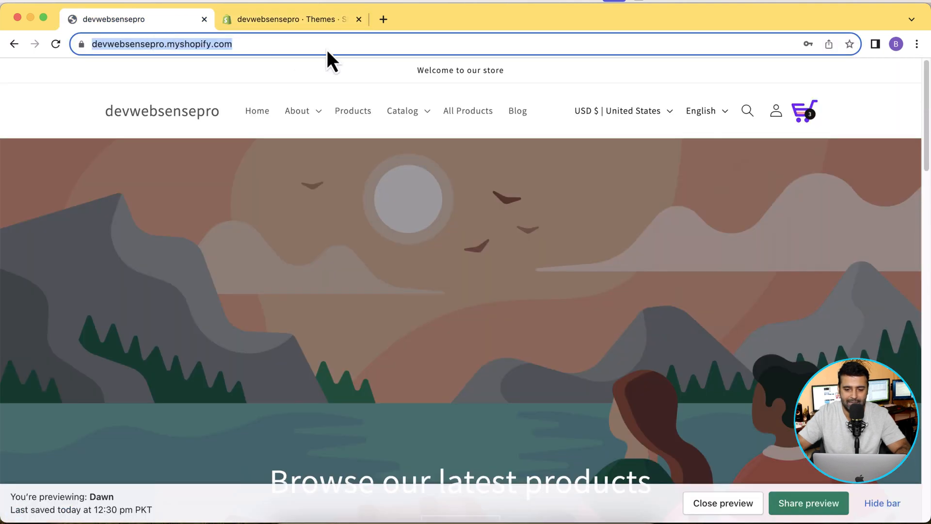
{"action": "mouse_move", "coordinate": [803, 111]}
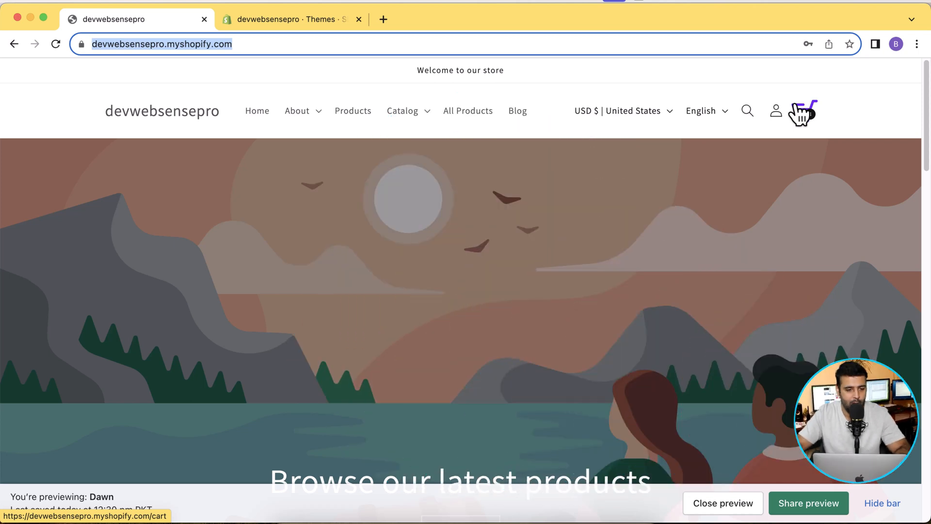
{"action": "left_click", "coordinate": [289, 19]}
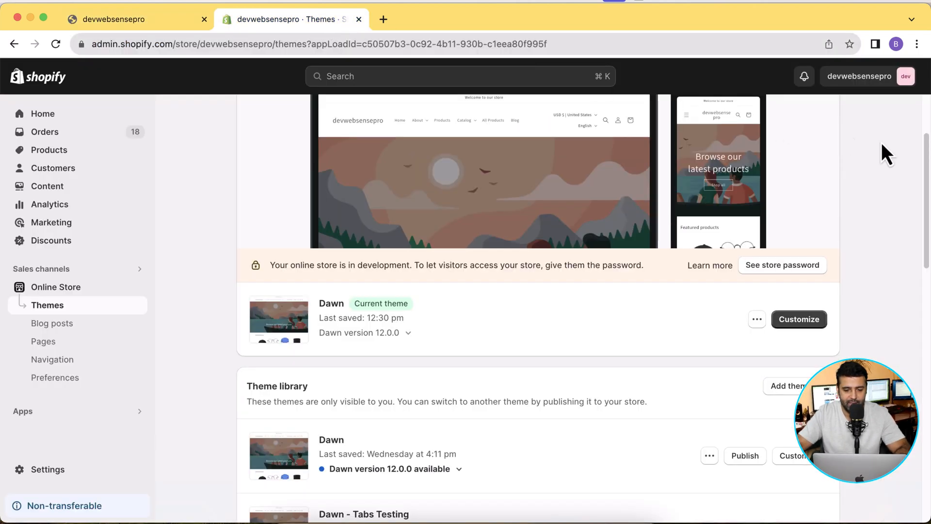
Add a fresh copy of Dawn from the Popular free themes section.
{"action": "scroll", "scroll_direction": "down", "scroll_amount": 3}
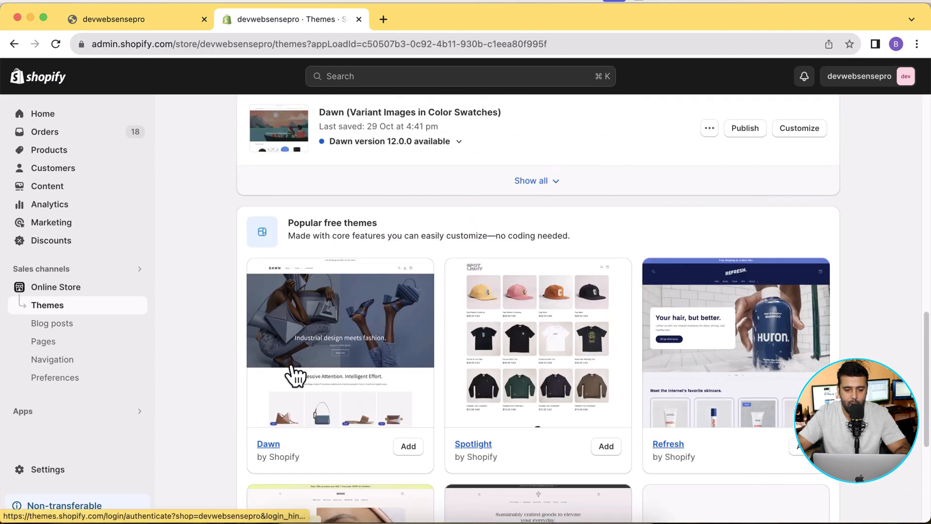
{"action": "mouse_move", "coordinate": [408, 446]}
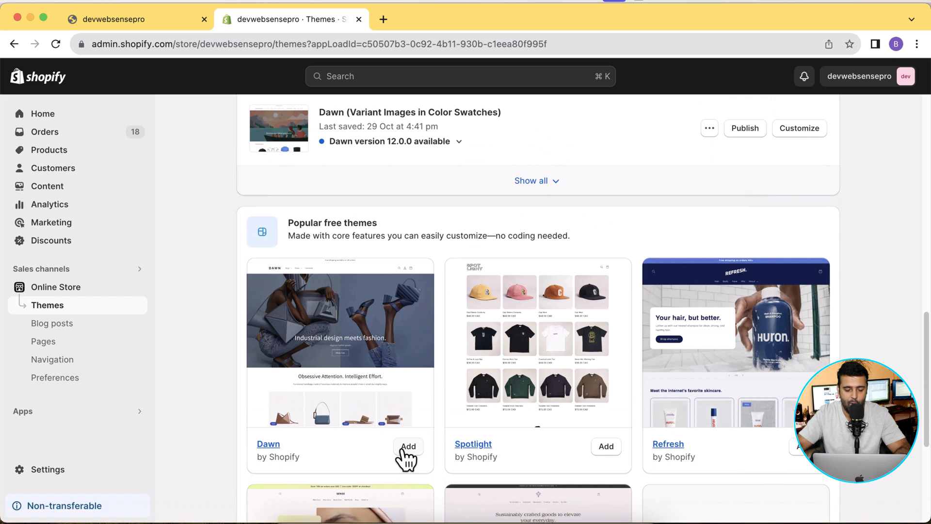
{"action": "left_click", "coordinate": [408, 446]}
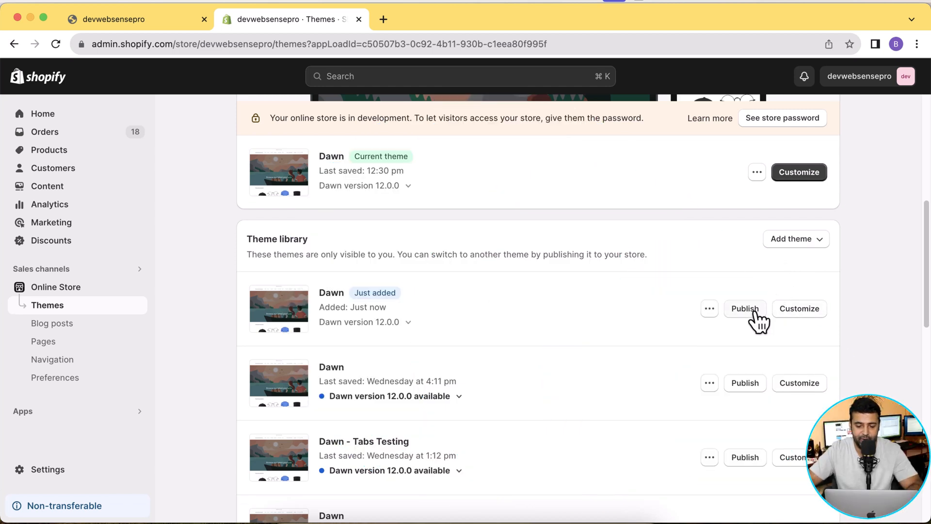
Publish the just-added Dawn as the current theme and preview it.
{"action": "left_click", "coordinate": [744, 308]}
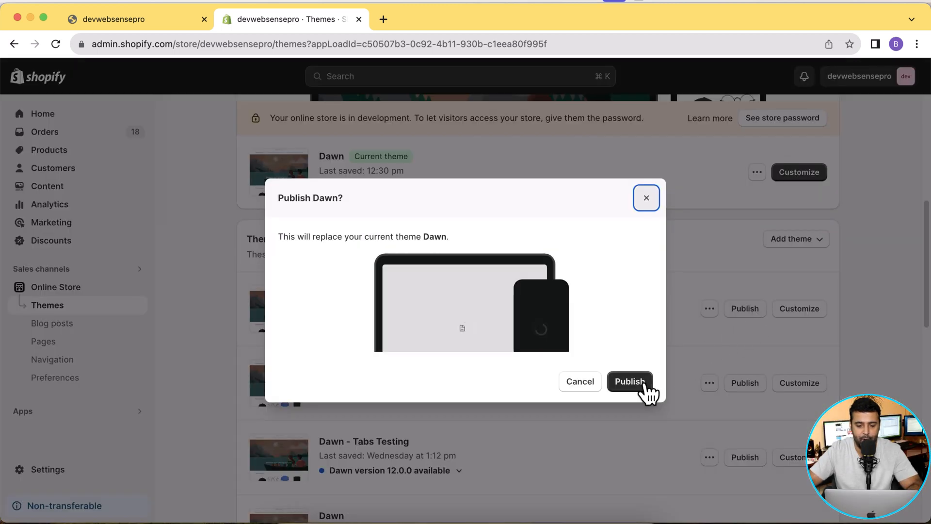
{"action": "left_click", "coordinate": [629, 381]}
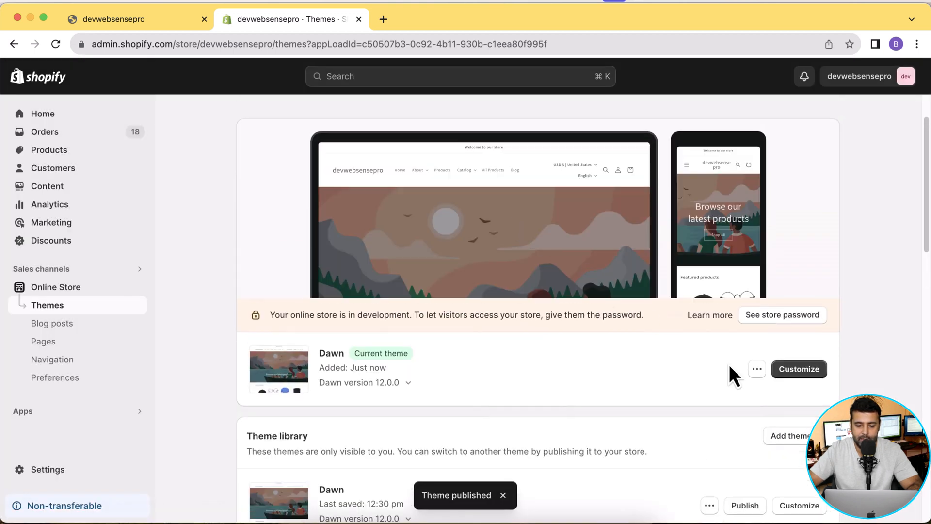
{"action": "left_click", "coordinate": [757, 369]}
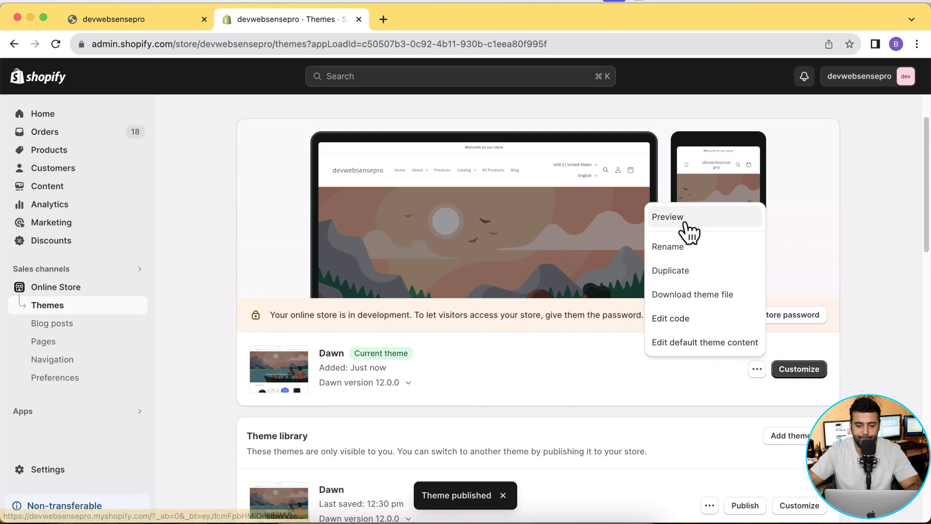
{"action": "left_click", "coordinate": [668, 216]}
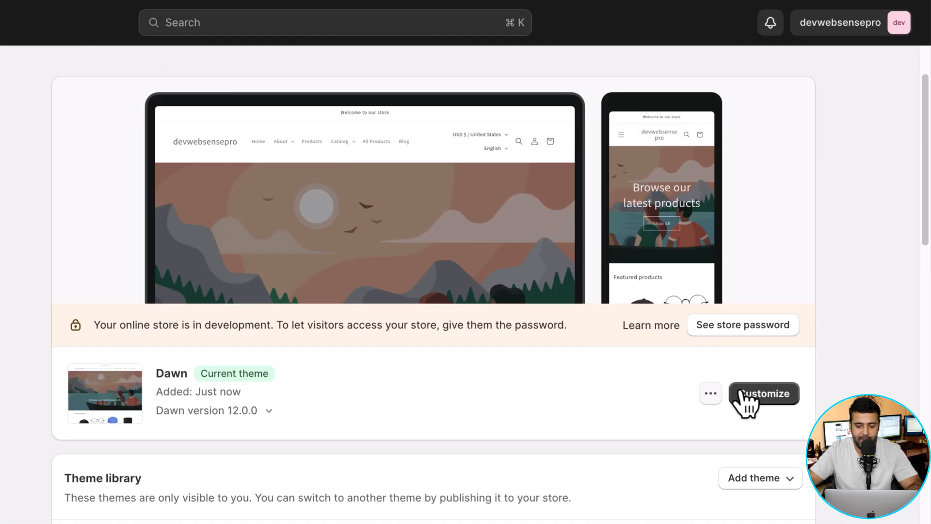
Choose Edit code for the current Dawn theme from its more-actions menu.
{"action": "left_click", "coordinate": [709, 393]}
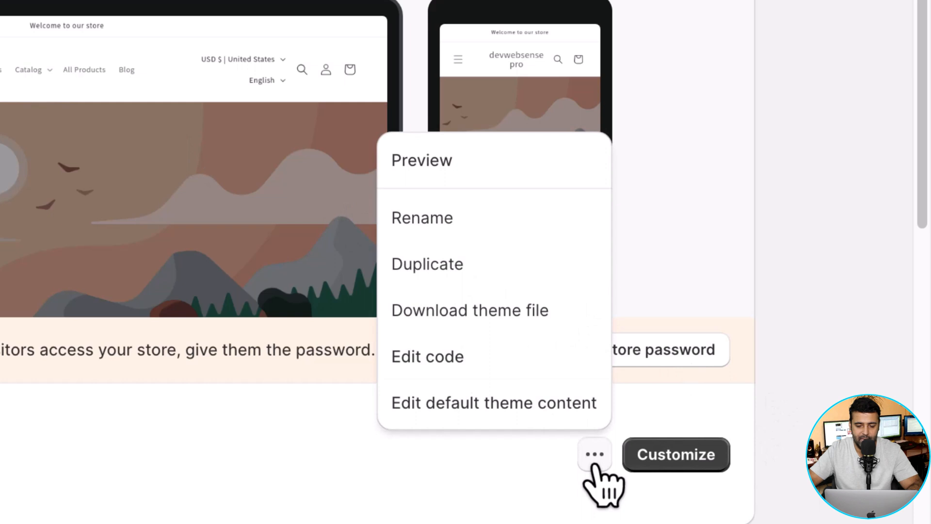
{"action": "left_click", "coordinate": [427, 356]}
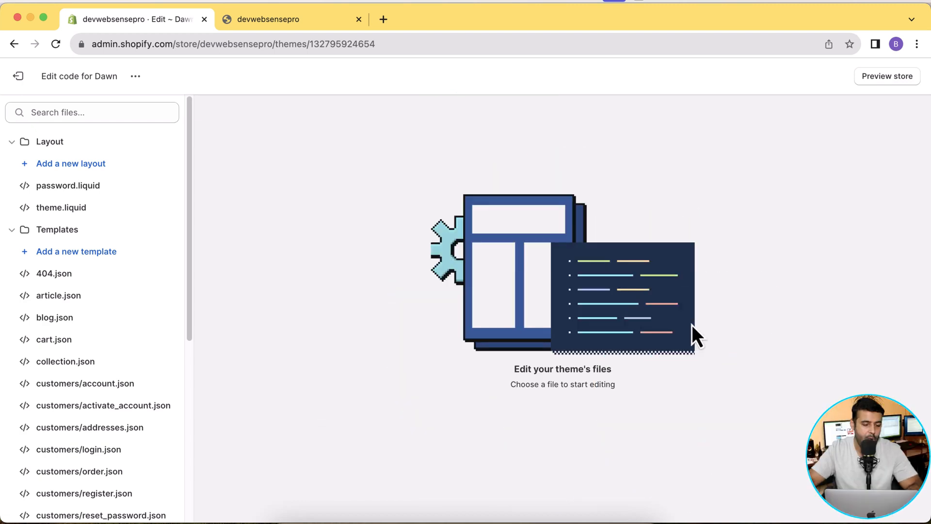
Filter the theme files by 'cart' and open the icon-cart.liquid snippet.
{"action": "left_click", "coordinate": [91, 112]}
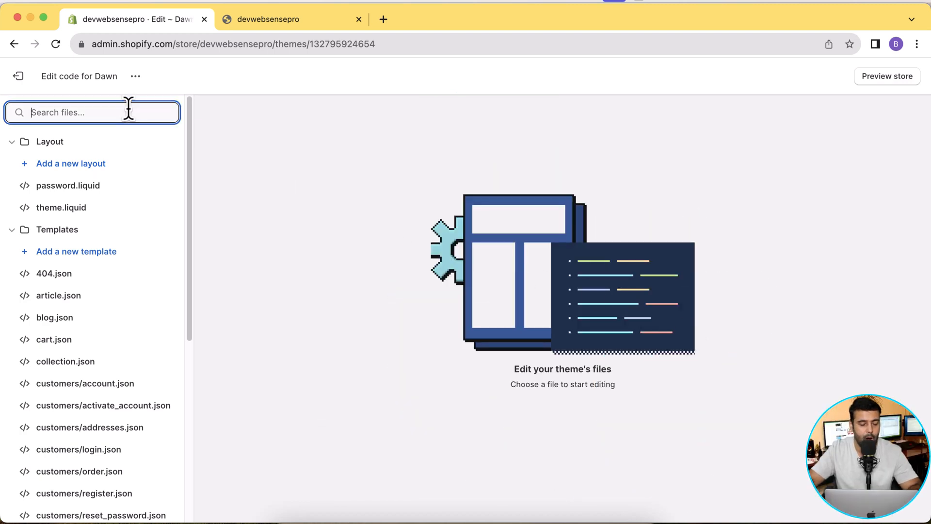
{"action": "type", "text": "cart"}
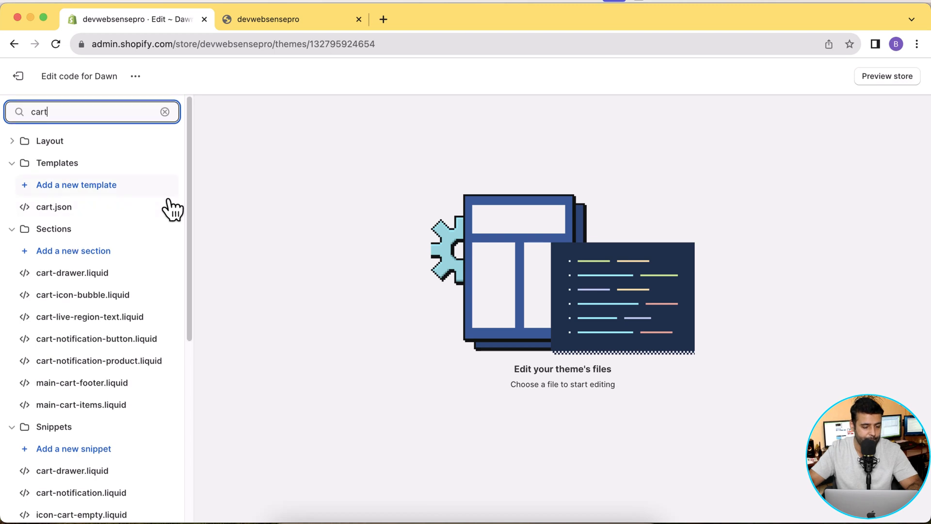
{"action": "scroll", "scroll_direction": "down", "scroll_amount": 3}
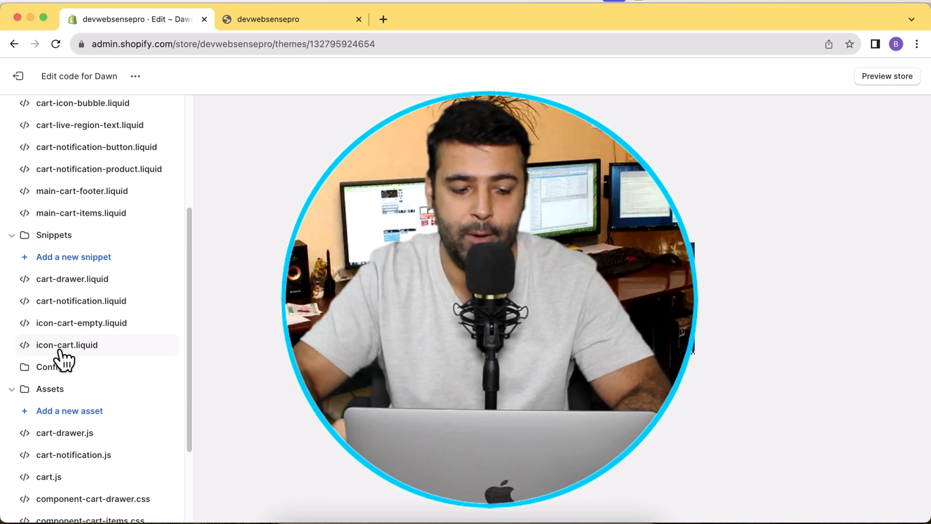
{"action": "left_click", "coordinate": [67, 344]}
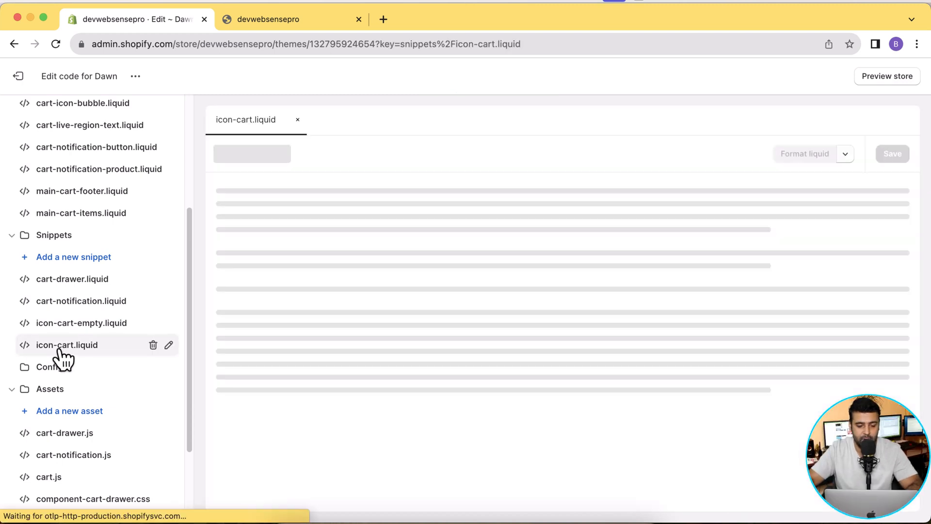
Focus the icon-cart.liquid editor showing the cart icon SVG markup.
{"action": "left_click", "coordinate": [67, 345]}
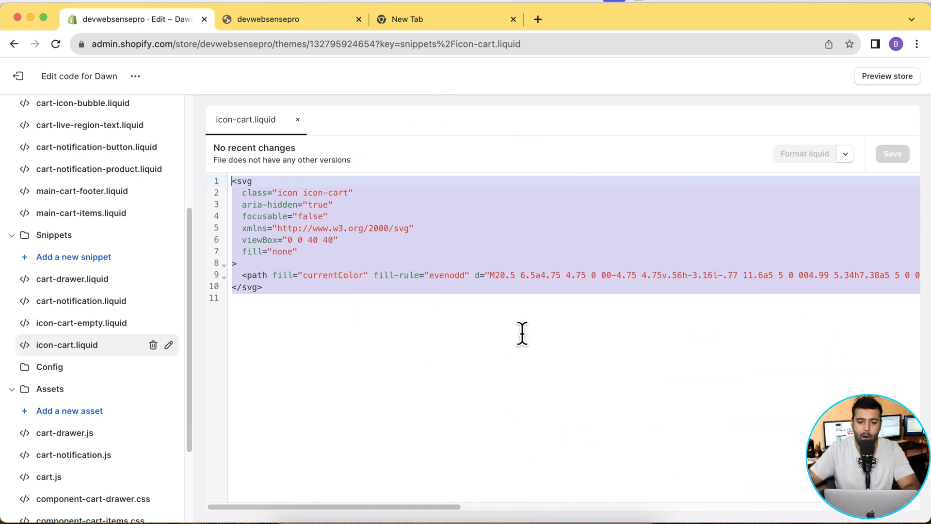
Load svgrepo.com in the new blank Chrome tab.
{"action": "left_click", "coordinate": [445, 19]}
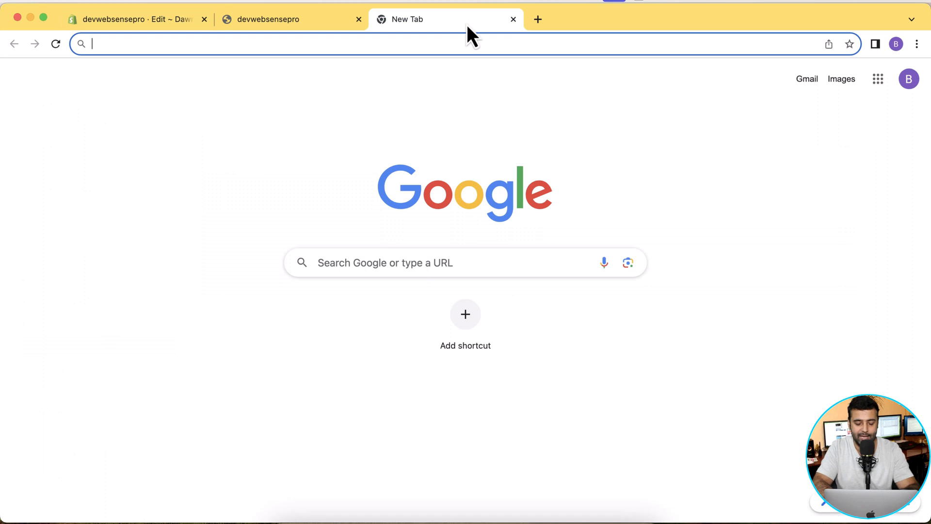
{"action": "type", "text": "svgrepo.com"}
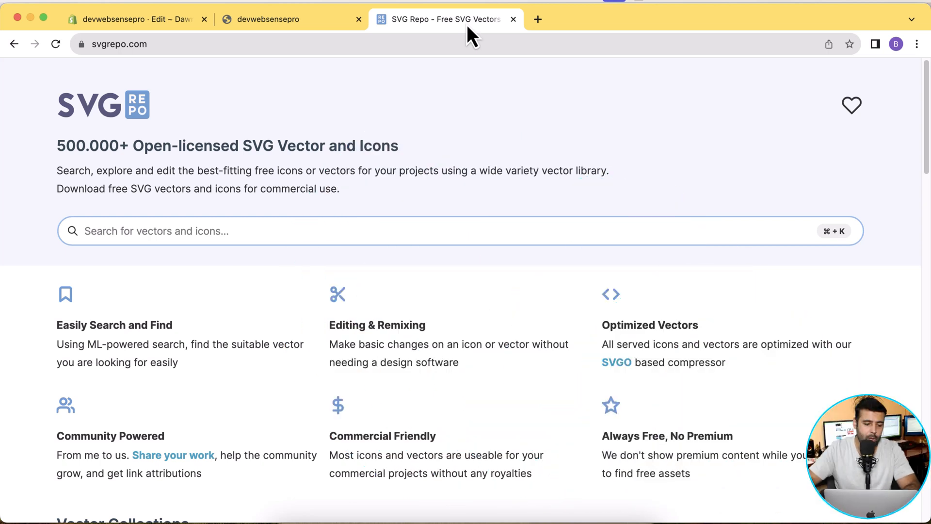
Search SVG Repo for cart vectors and page through the results toward page 4.
{"action": "type", "text": "ca"}
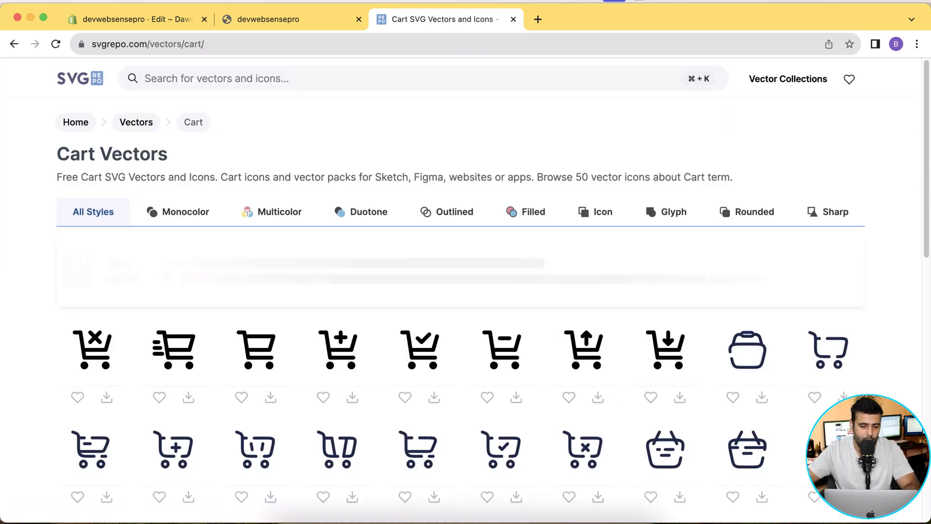
{"action": "scroll", "scroll_direction": "down", "scroll_amount": 3}
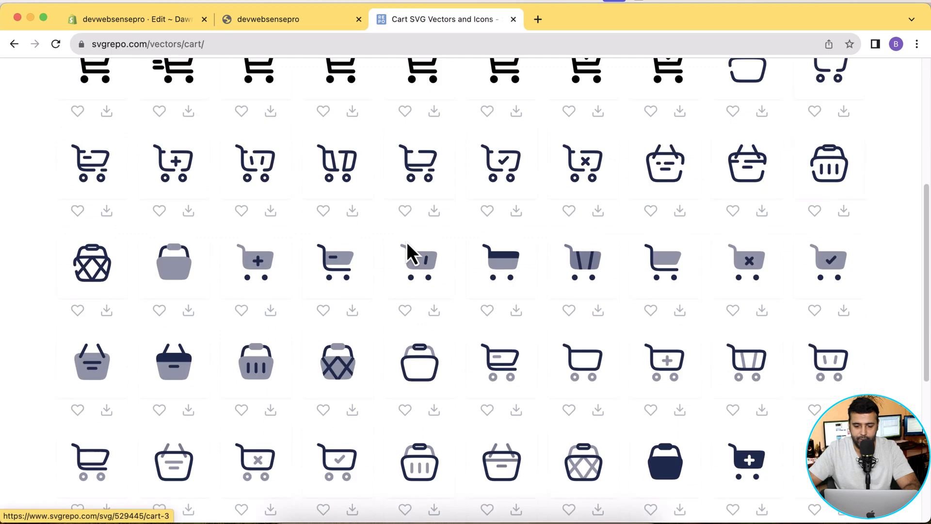
{"action": "scroll", "scroll_direction": "down", "scroll_amount": 3}
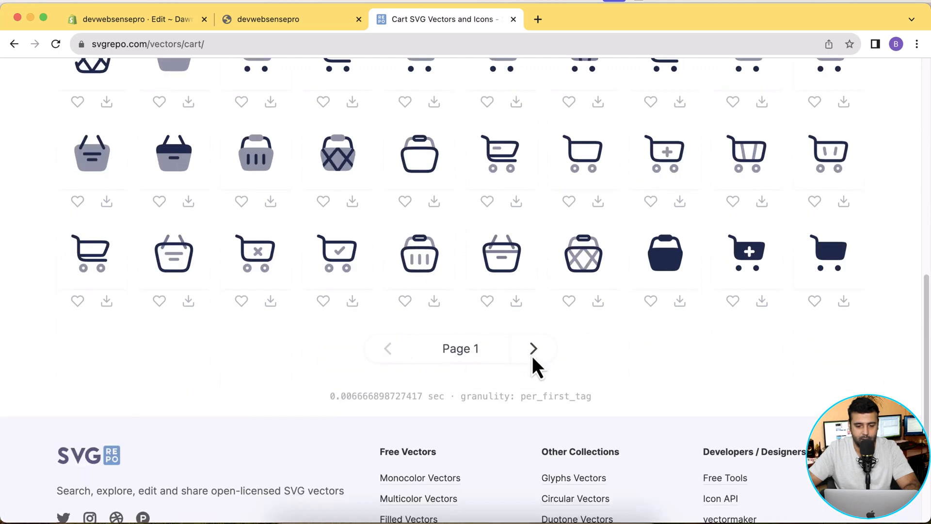
{"action": "left_click", "coordinate": [532, 348]}
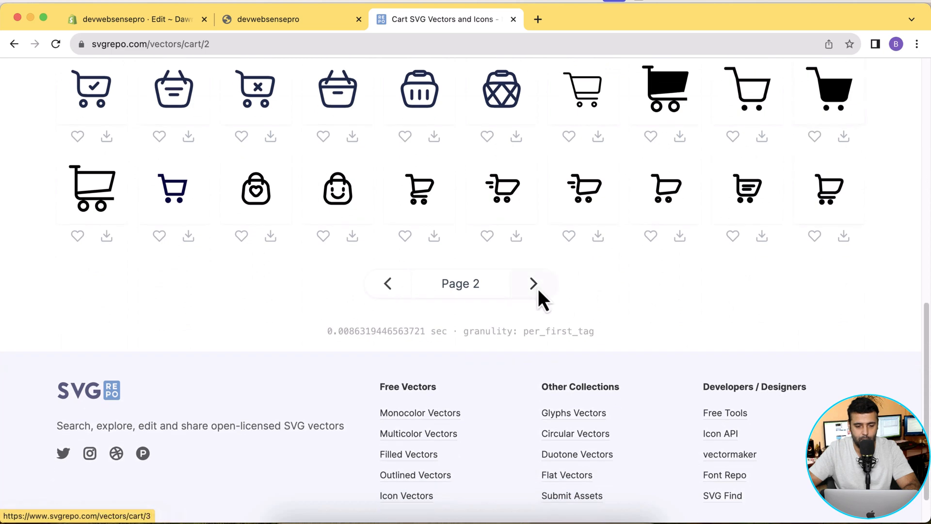
{"action": "left_click", "coordinate": [532, 284]}
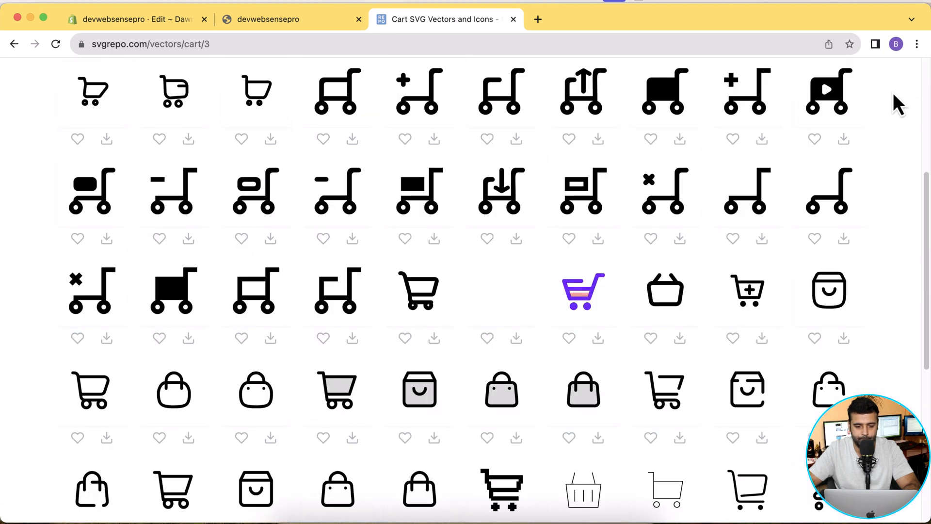
{"action": "scroll", "scroll_direction": "down", "scroll_amount": 3}
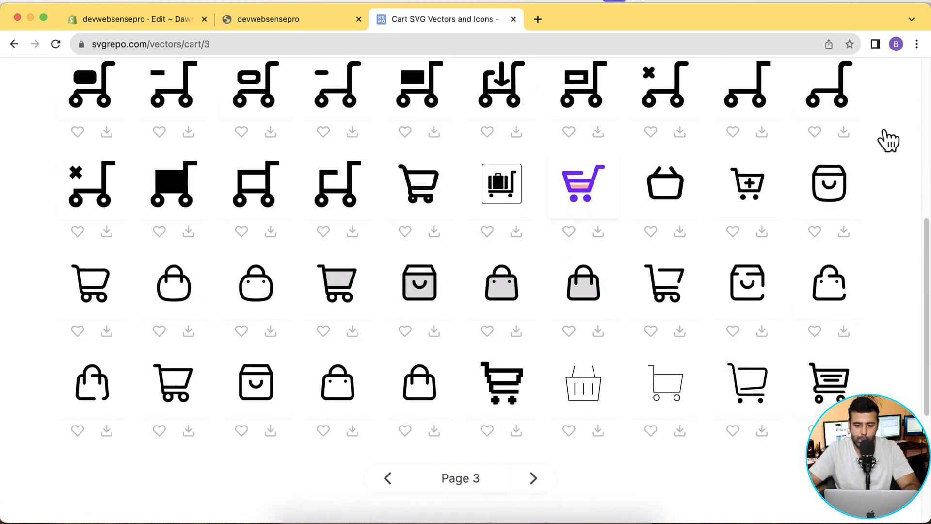
{"action": "scroll", "scroll_direction": "down", "scroll_amount": 3}
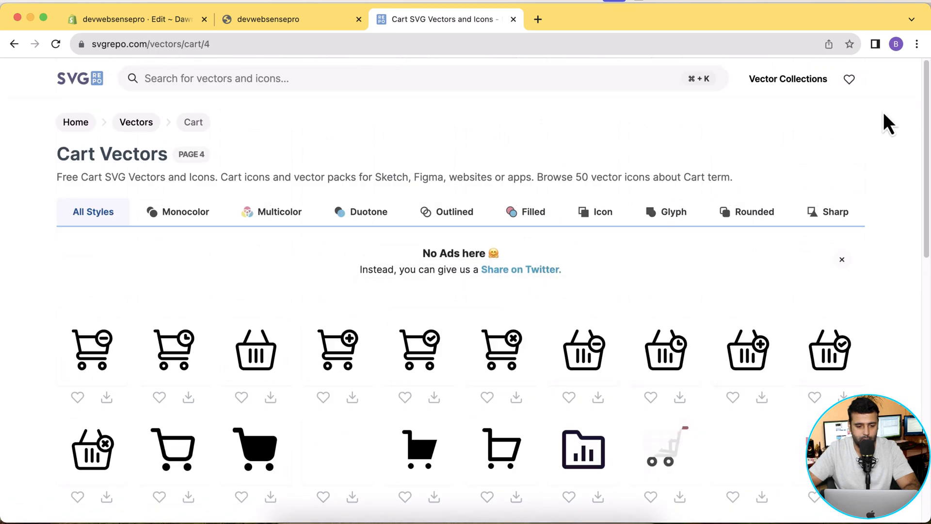
Filter to multicolor carts, download the blue Cart Alt 1 as SVG, and switch to the code editor.
{"action": "left_click", "coordinate": [279, 211]}
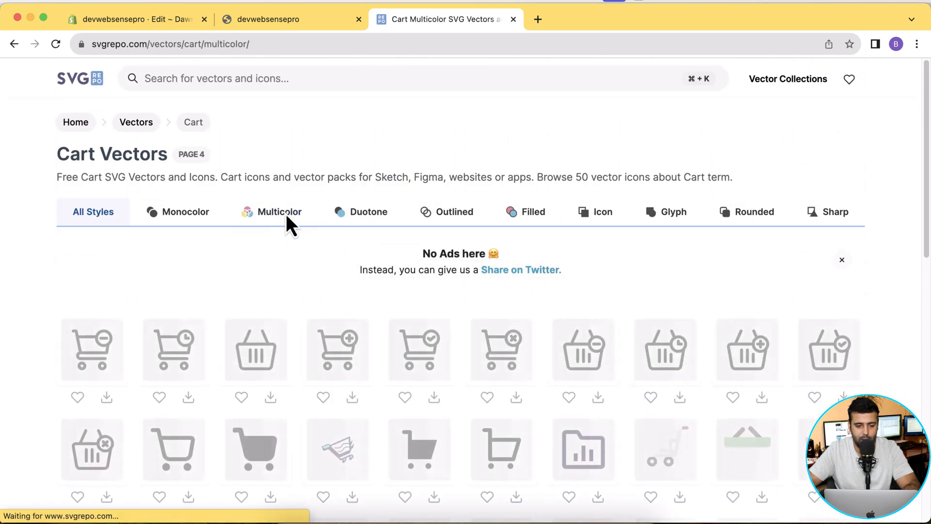
{"action": "scroll", "scroll_direction": "down", "scroll_amount": 3}
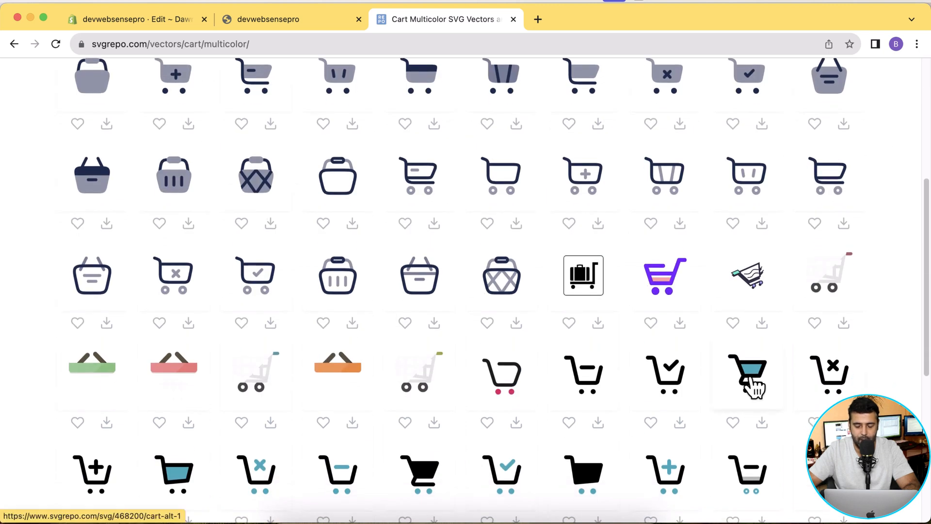
{"action": "left_click", "coordinate": [748, 374]}
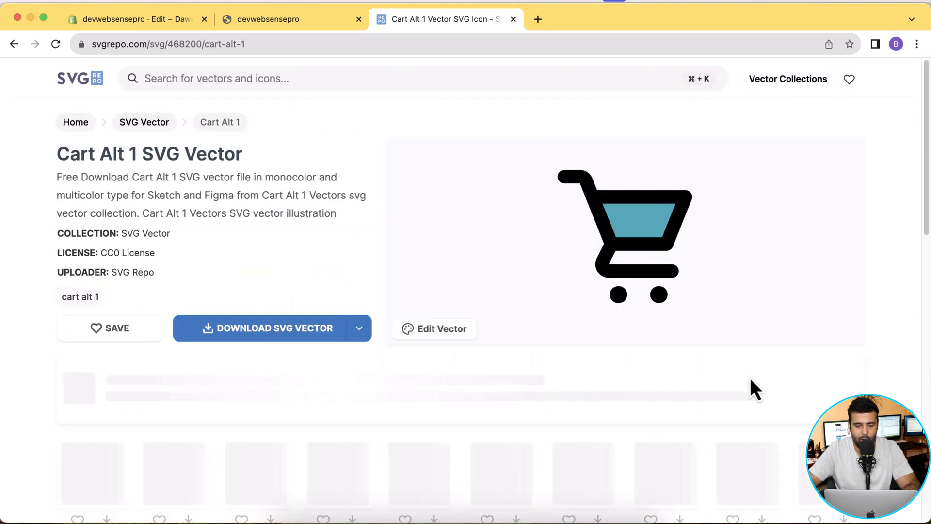
{"action": "left_click", "coordinate": [250, 328]}
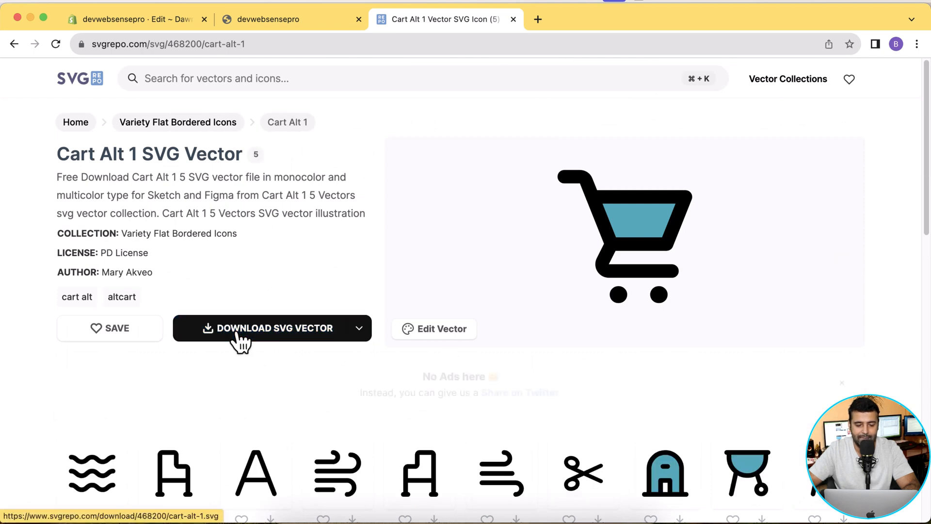
{"action": "left_click", "coordinate": [271, 327]}
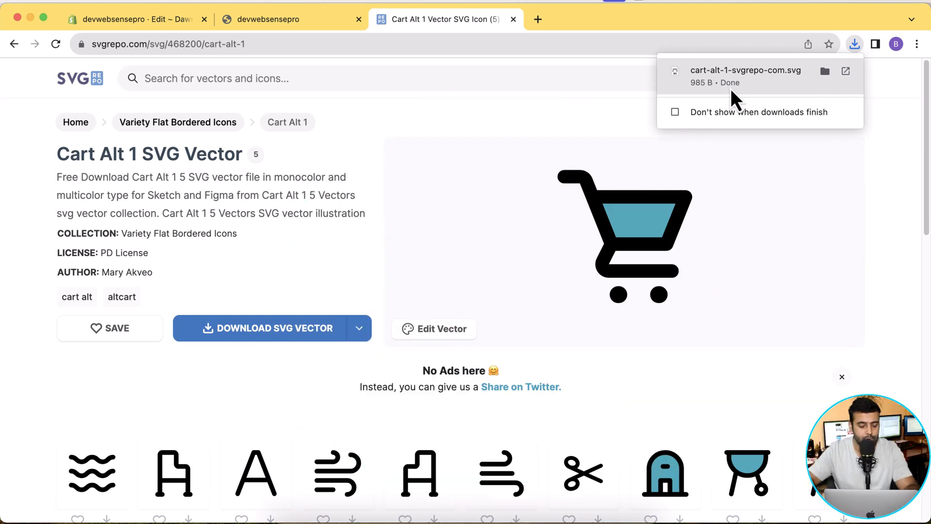
{"action": "key", "text": "cmd+space"}
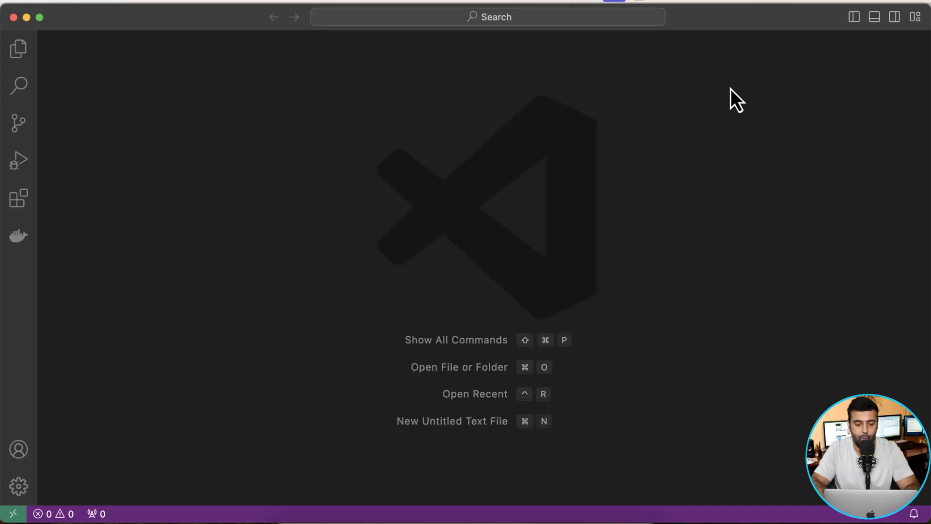
Open cart-alt-1-svgrepo-com.svg from Downloads and select its markup to copy.
{"action": "left_click", "coordinate": [458, 366]}
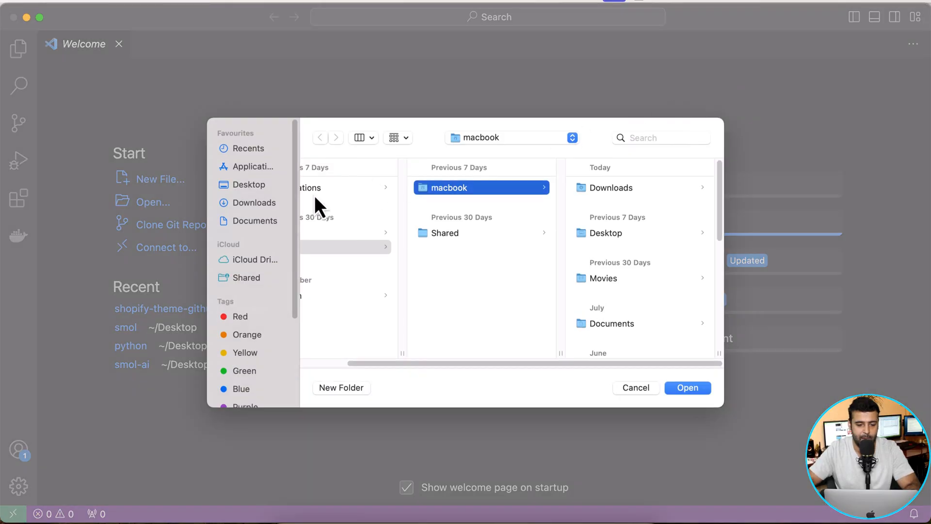
{"action": "left_click", "coordinate": [254, 202]}
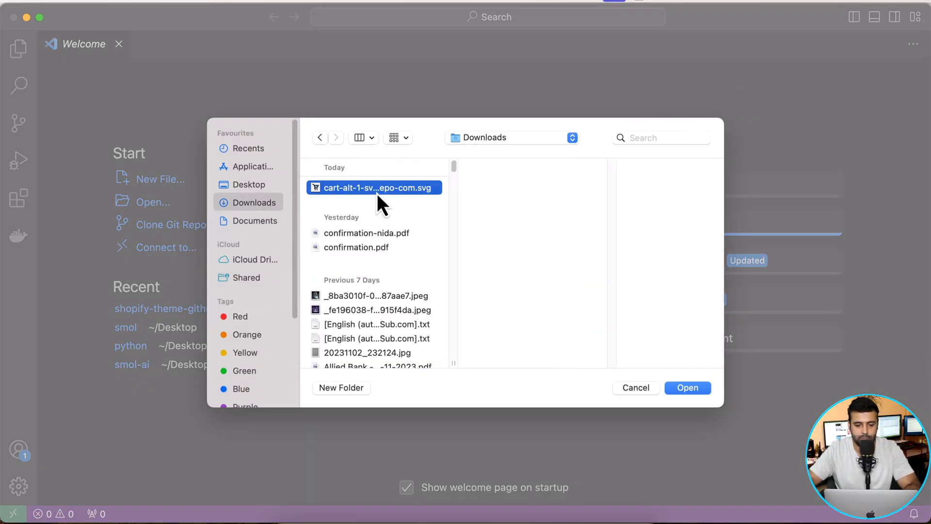
{"action": "left_click", "coordinate": [686, 387]}
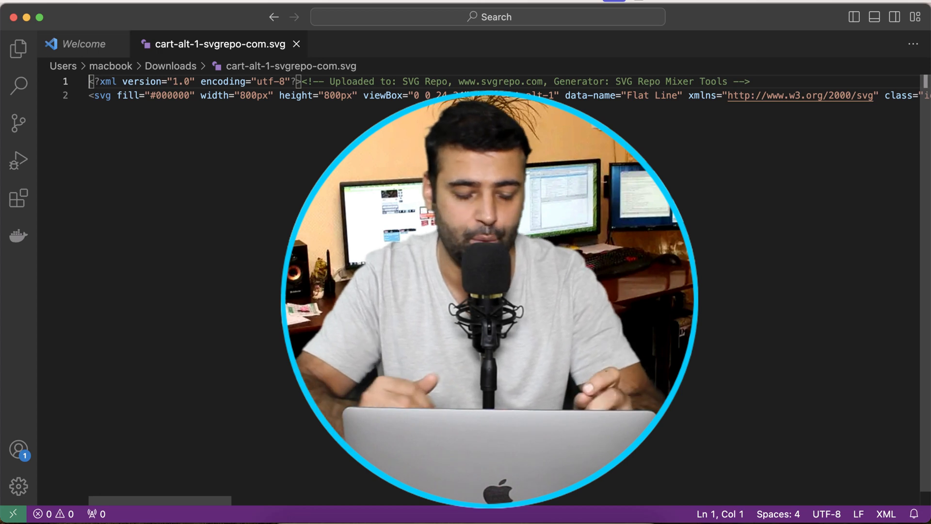
{"action": "key", "text": "cmd+a"}
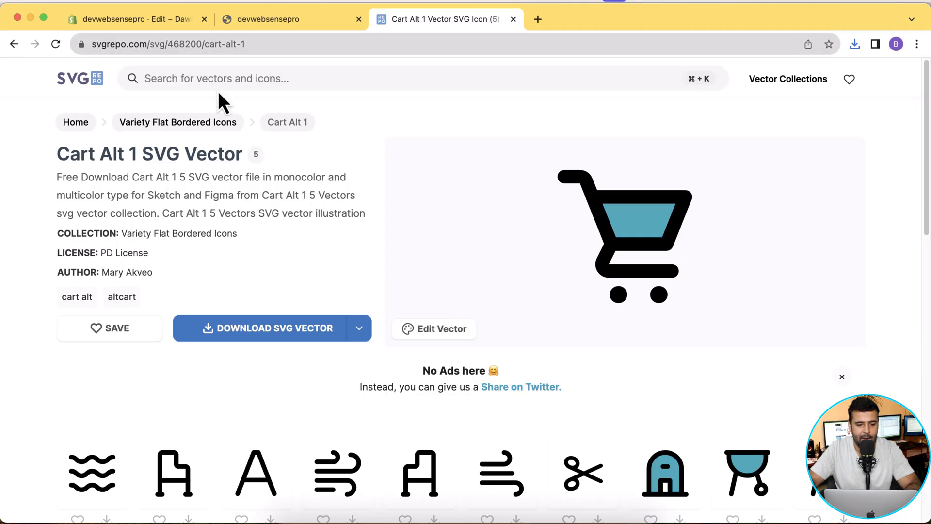
Paste the new cart SVG markup into the icon-cart.liquid snippet and save it.
{"action": "left_click", "coordinate": [137, 19]}
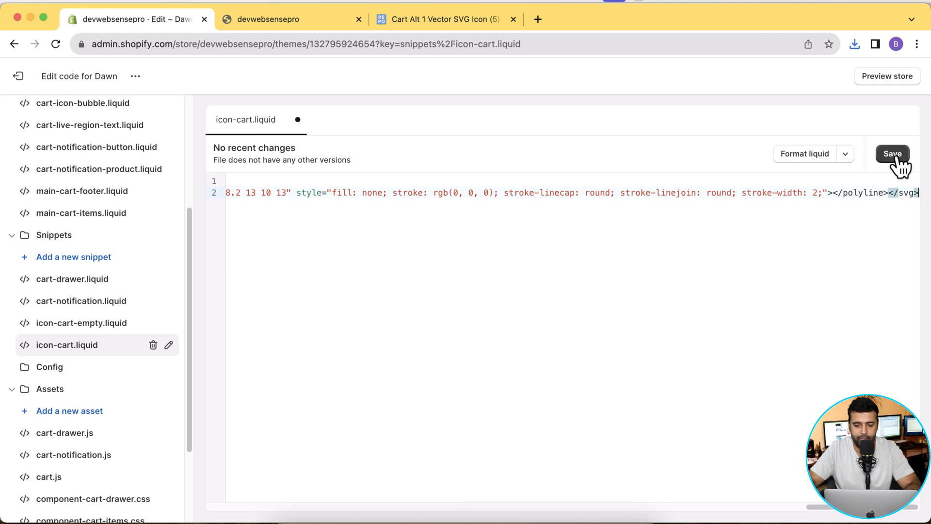
{"action": "left_click", "coordinate": [892, 153]}
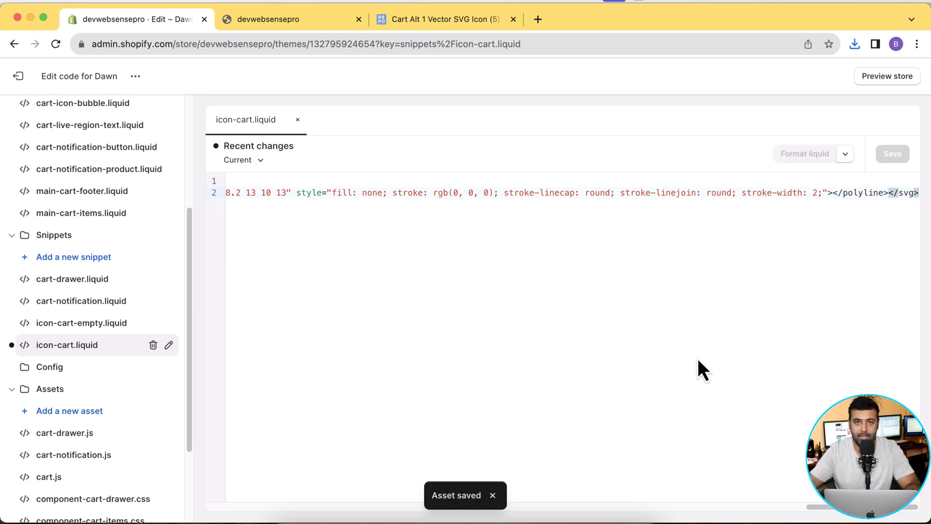
{"action": "mouse_move", "coordinate": [903, 89]}
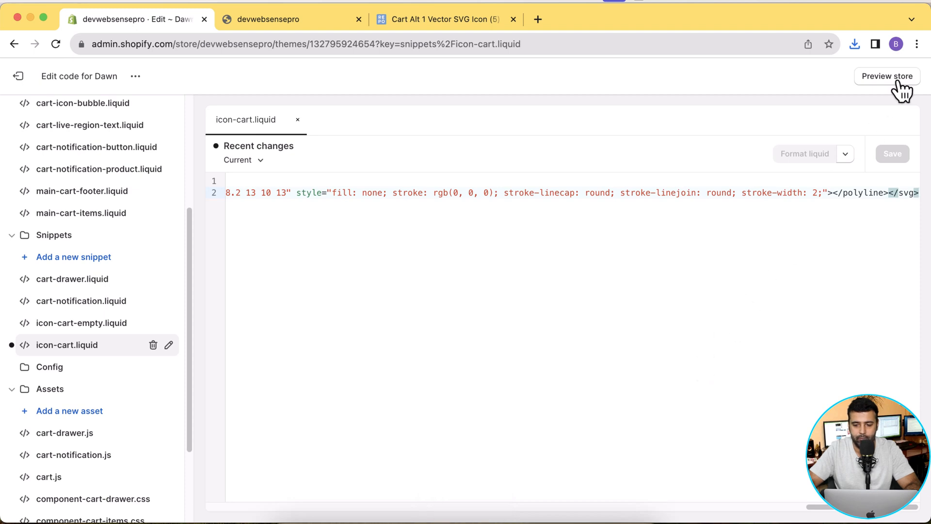
Preview the store to confirm the new cart icon in the Dawn header, comparing with the Cart Alt 1 page, then return to the code editor.
{"action": "left_click", "coordinate": [887, 75]}
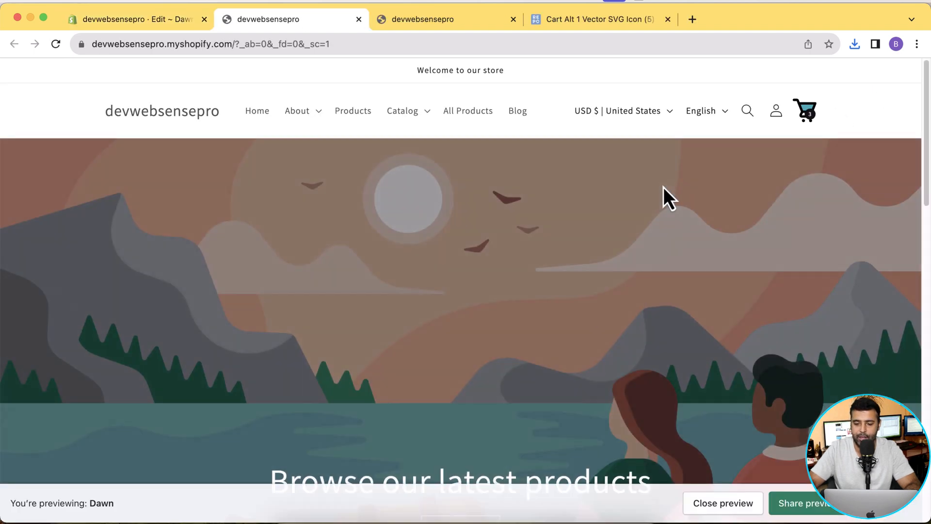
{"action": "mouse_move", "coordinate": [704, 183]}
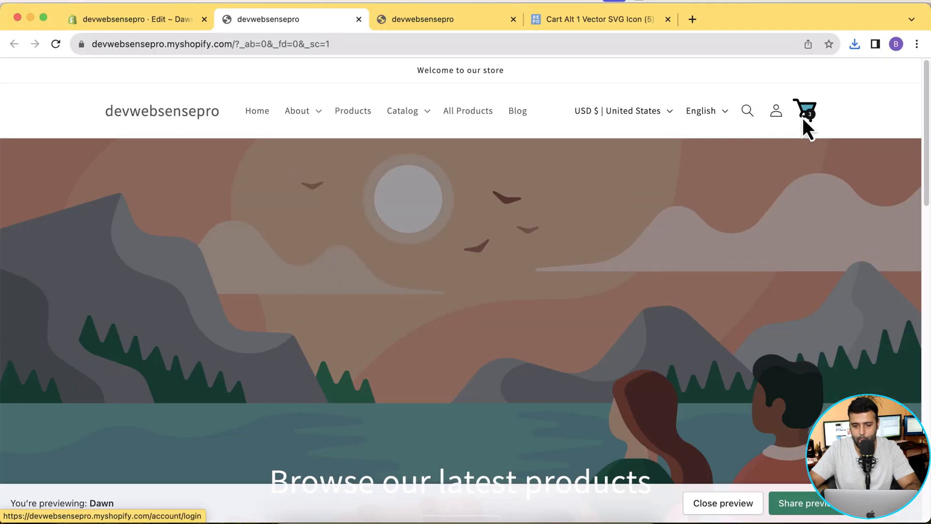
{"action": "left_click", "coordinate": [593, 20]}
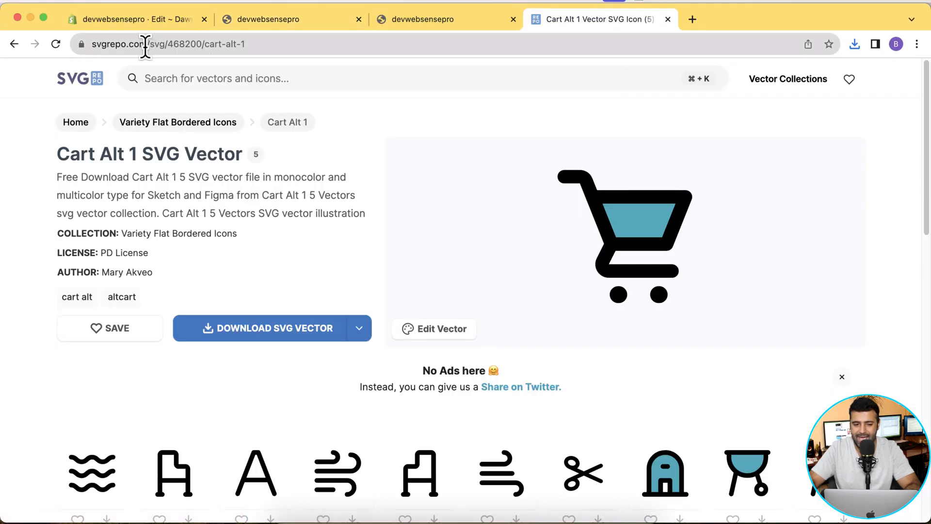
{"action": "left_click", "coordinate": [269, 19]}
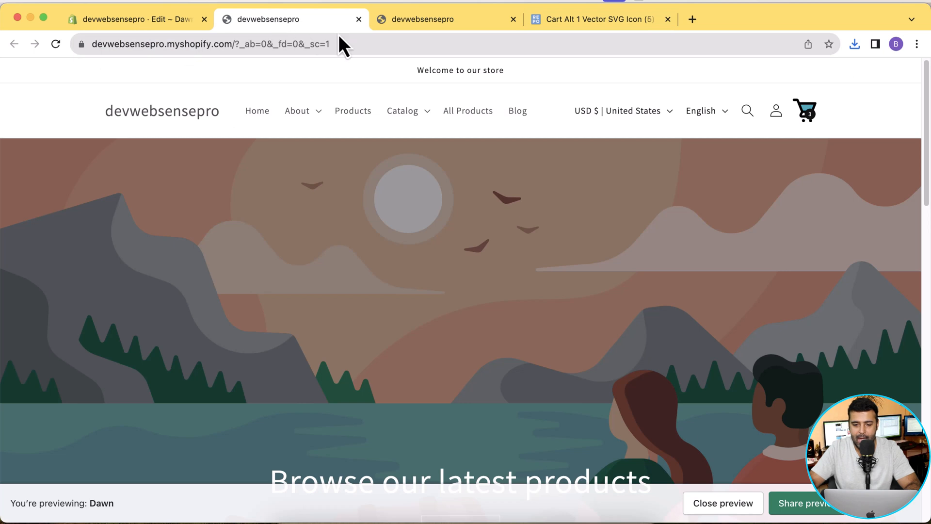
{"action": "scroll", "scroll_direction": "down", "scroll_amount": 3}
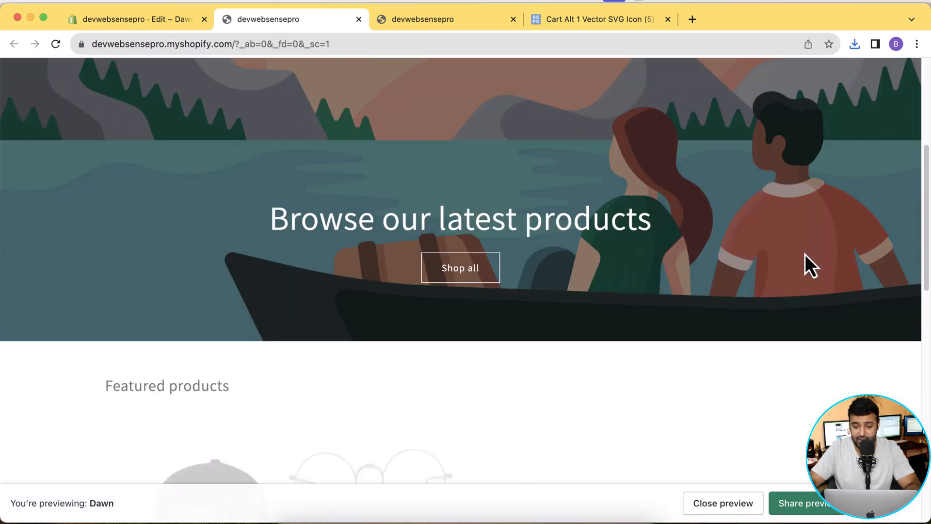
{"action": "scroll", "scroll_direction": "up", "scroll_amount": 3}
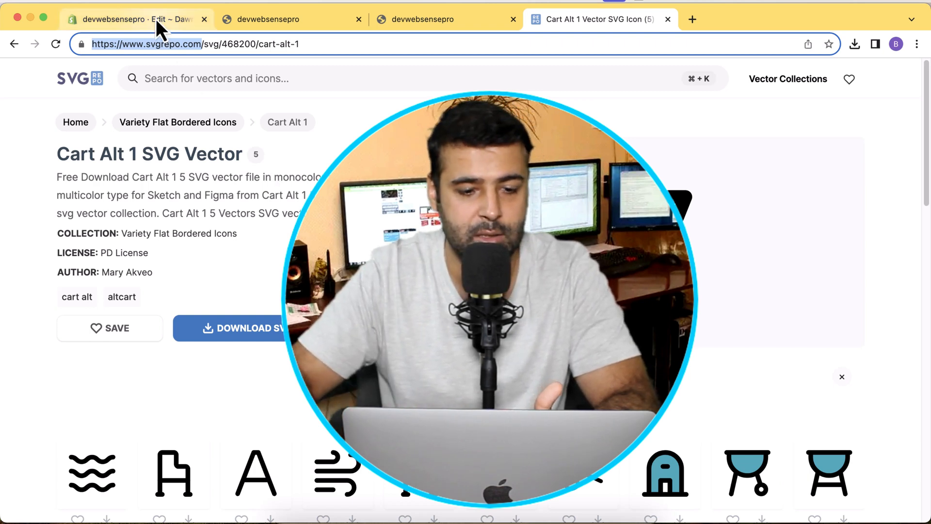
{"action": "left_click", "coordinate": [137, 19]}
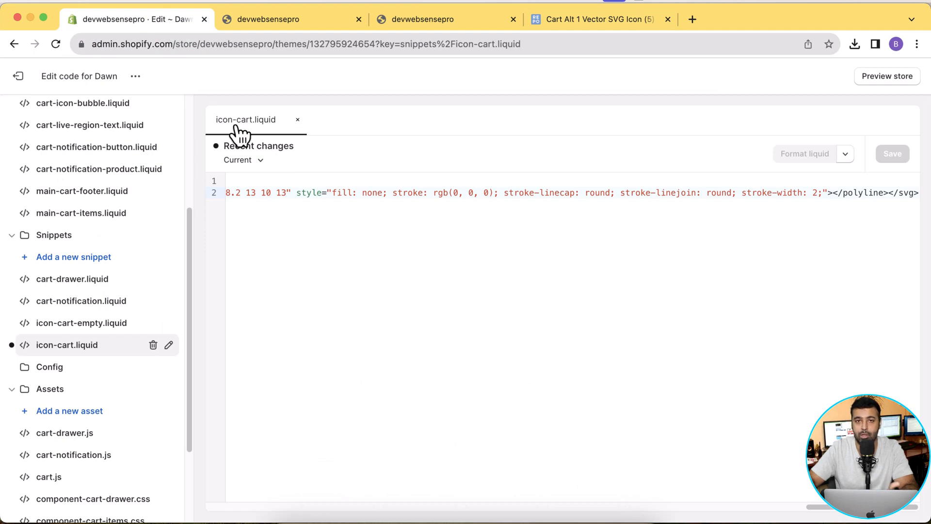